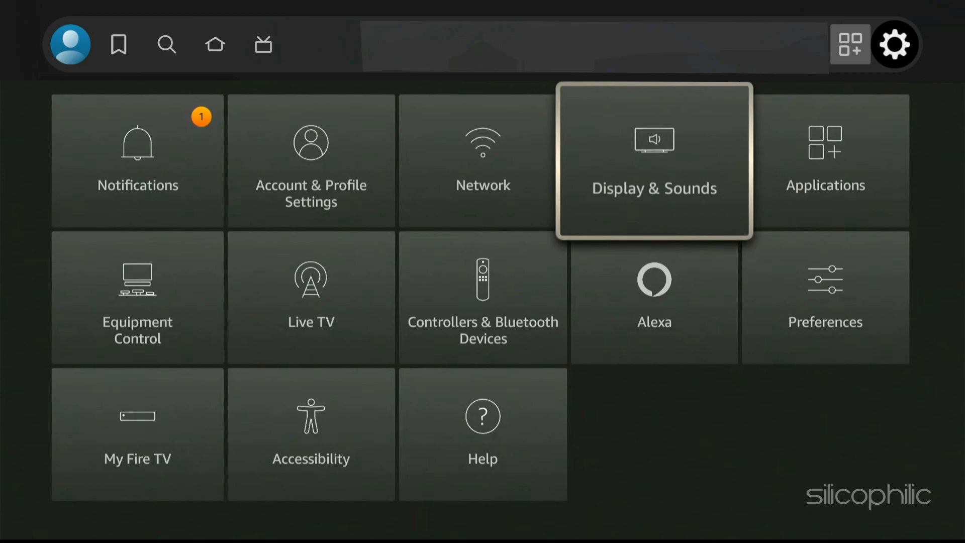
Navigate into Display & Sounds > Display, showing Video Resolution at Auto (up to 4K Ultra HD).
{"action": "left_click", "coordinate": [654, 159]}
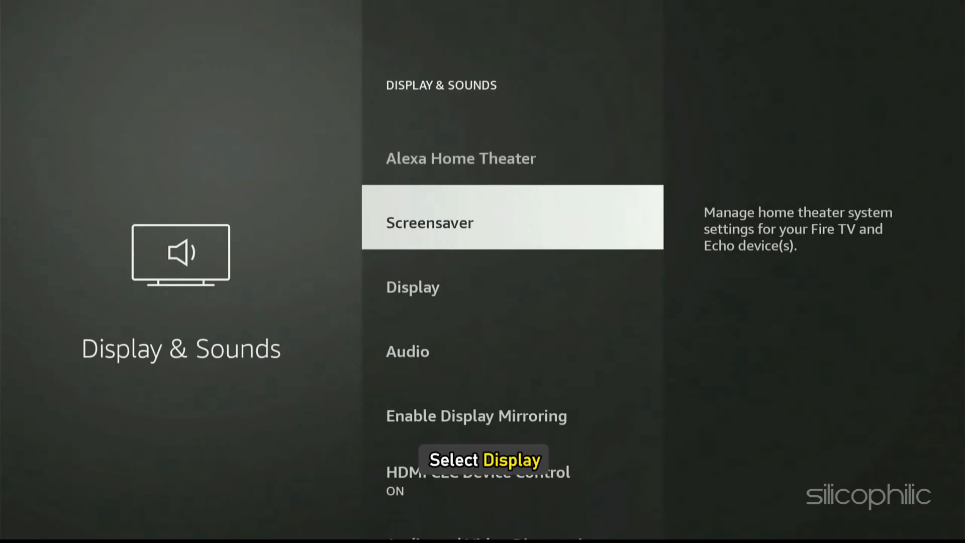
{"action": "left_click", "coordinate": [412, 287]}
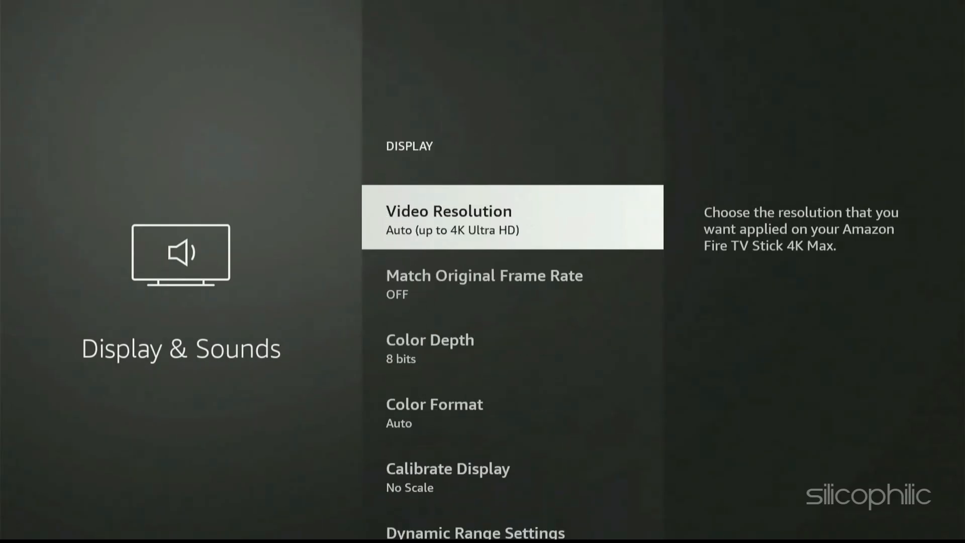